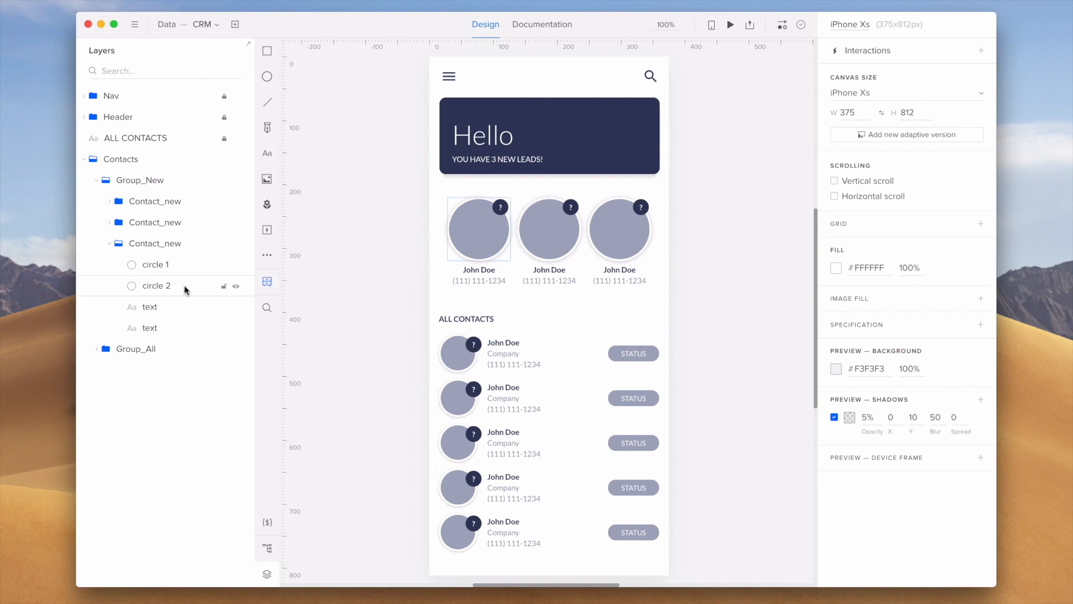
# Fill the first new lead's avatar circle with a random Photo > People image
pyautogui.click(155, 285)
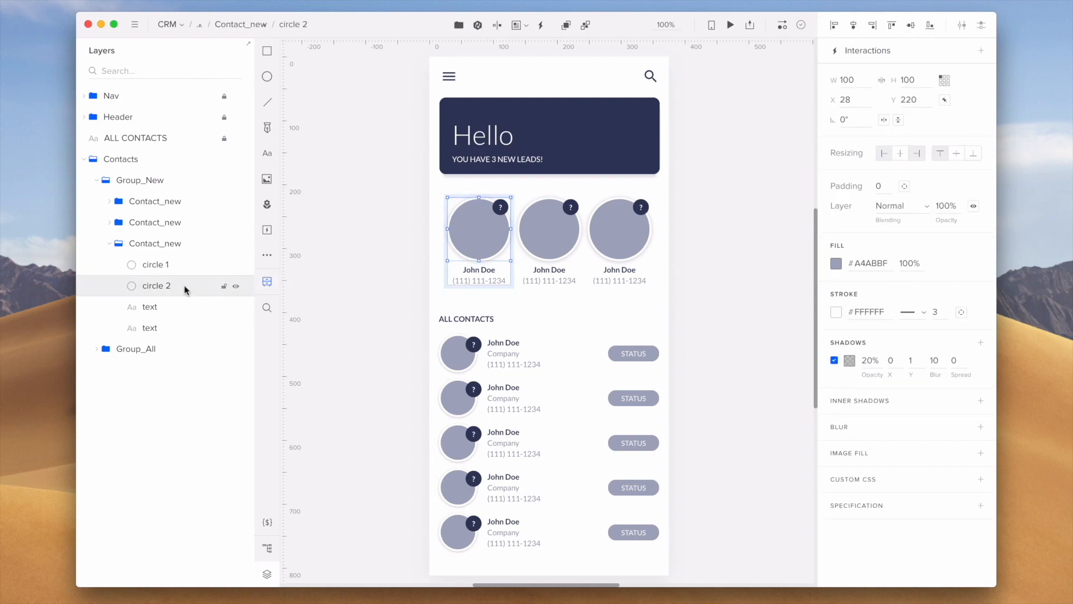
pyautogui.click(516, 25)
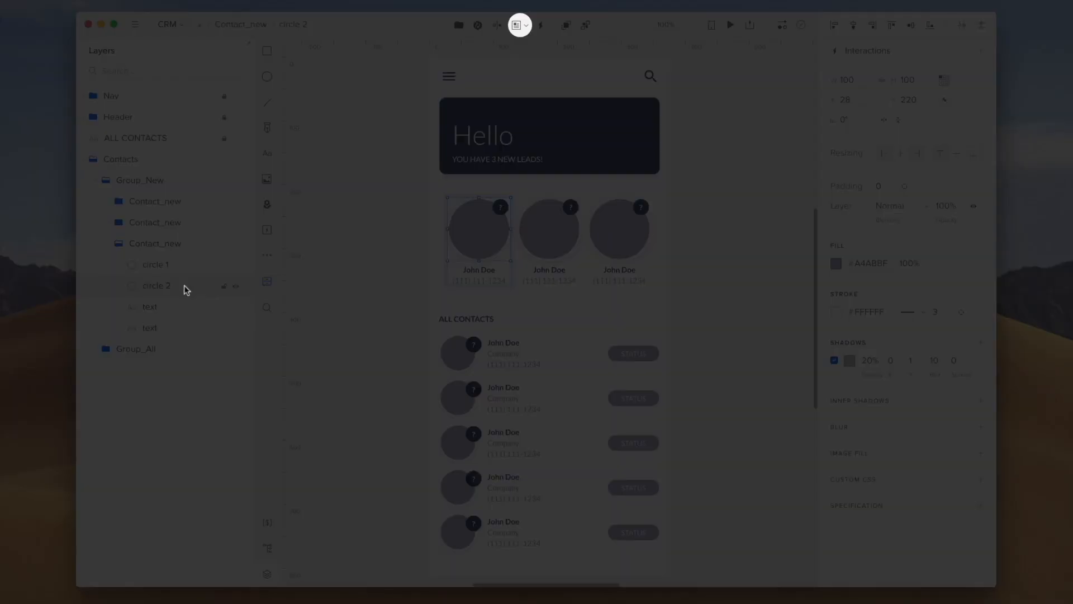
pyautogui.click(519, 25)
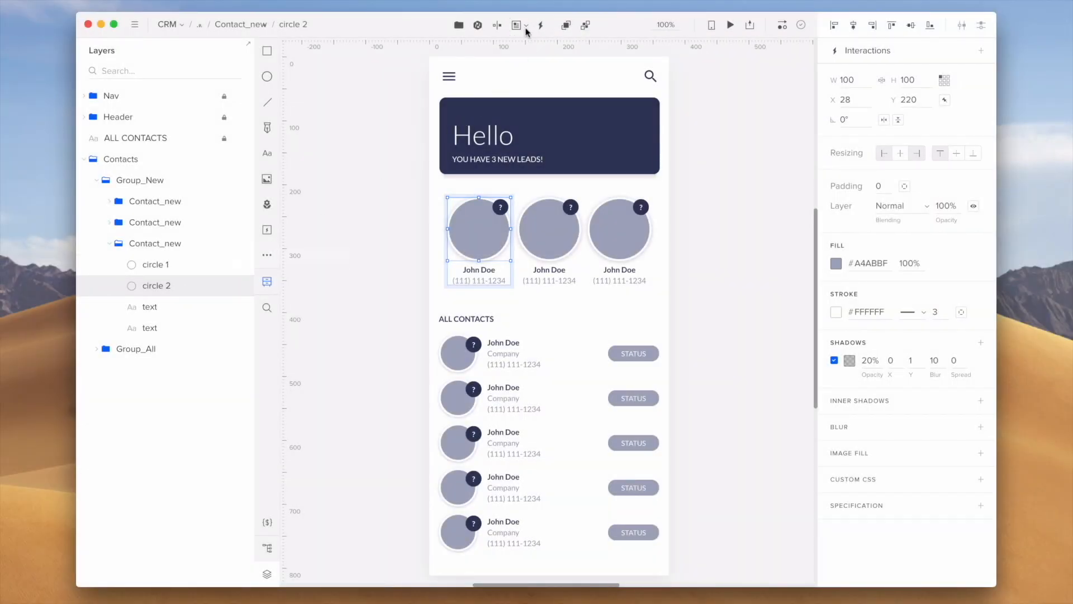
pyautogui.click(517, 25)
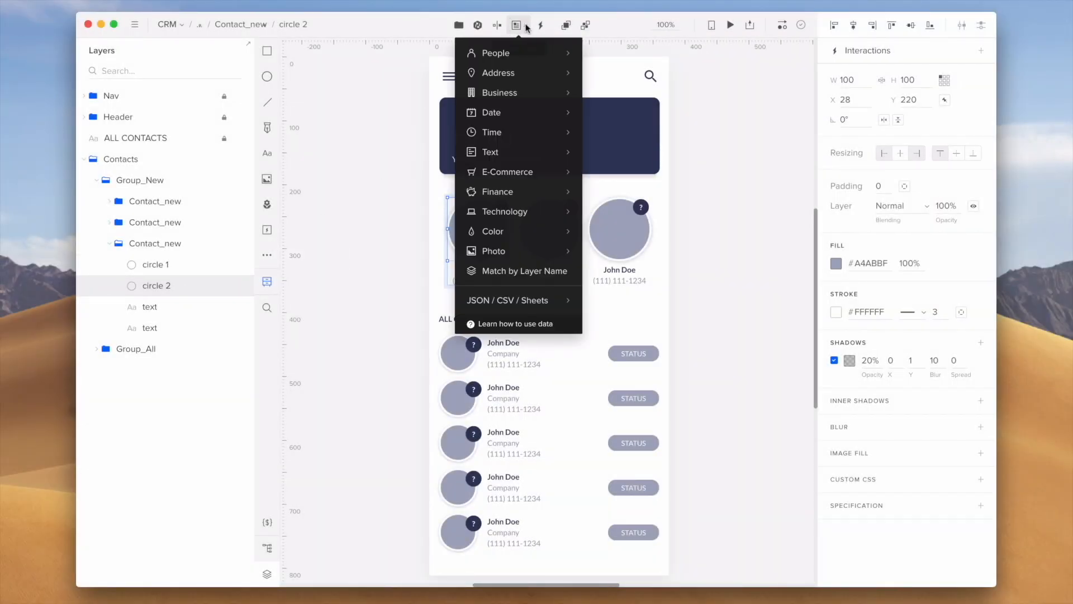
pyautogui.moveTo(510, 191)
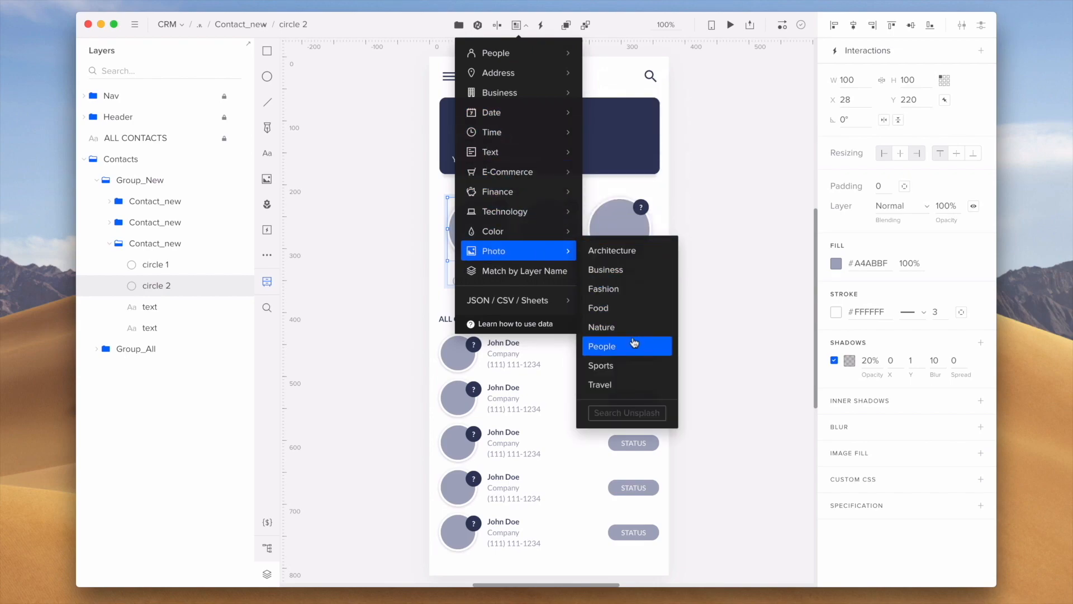
pyautogui.click(602, 345)
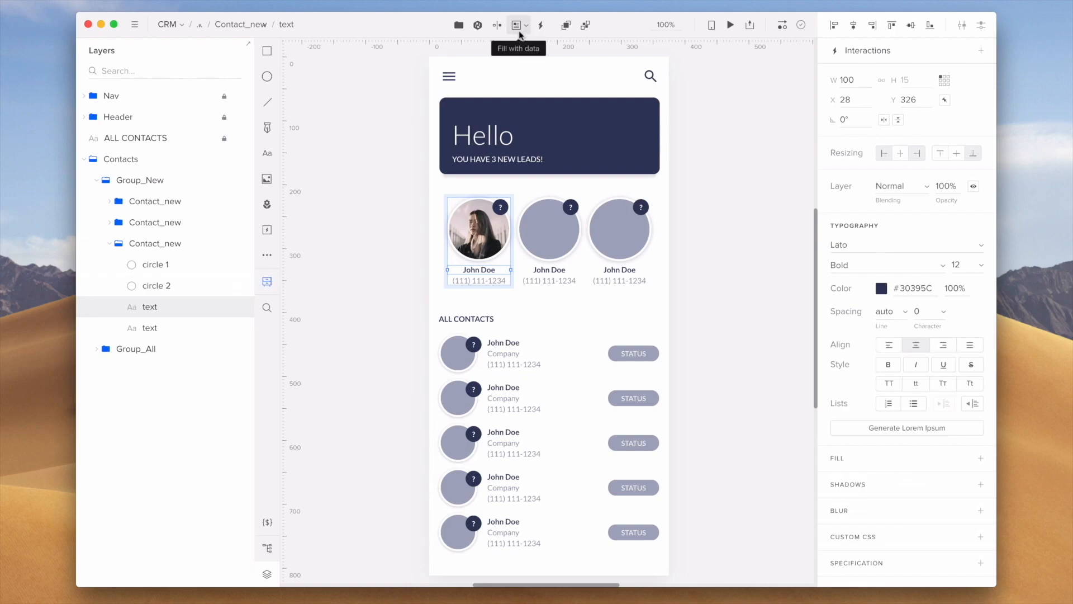
# Bring up the data categories to fill the first lead's name text with People > Name
pyautogui.click(518, 26)
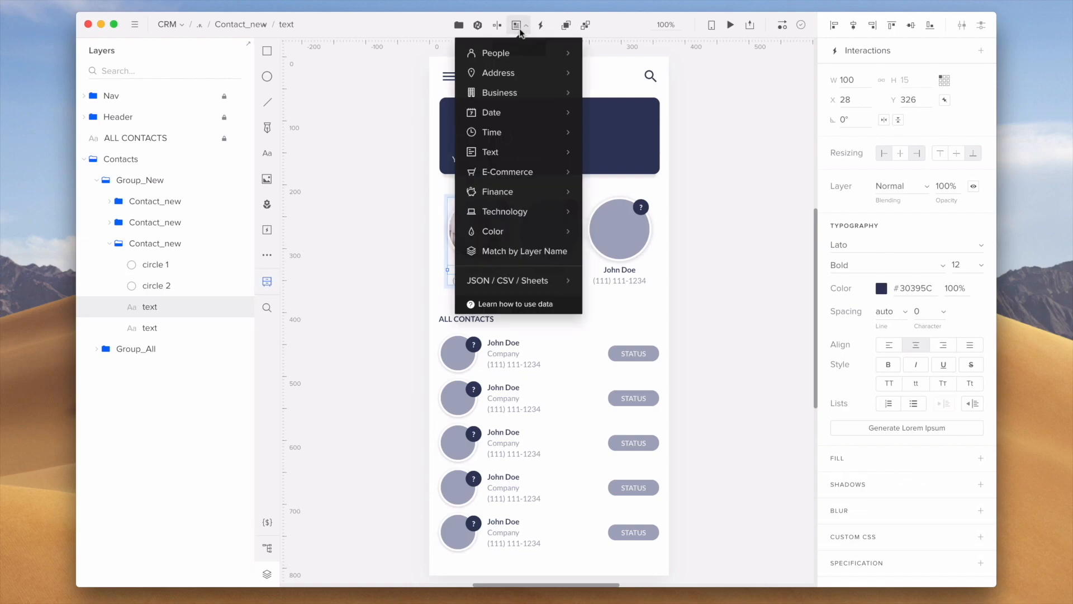
pyautogui.moveTo(500, 53)
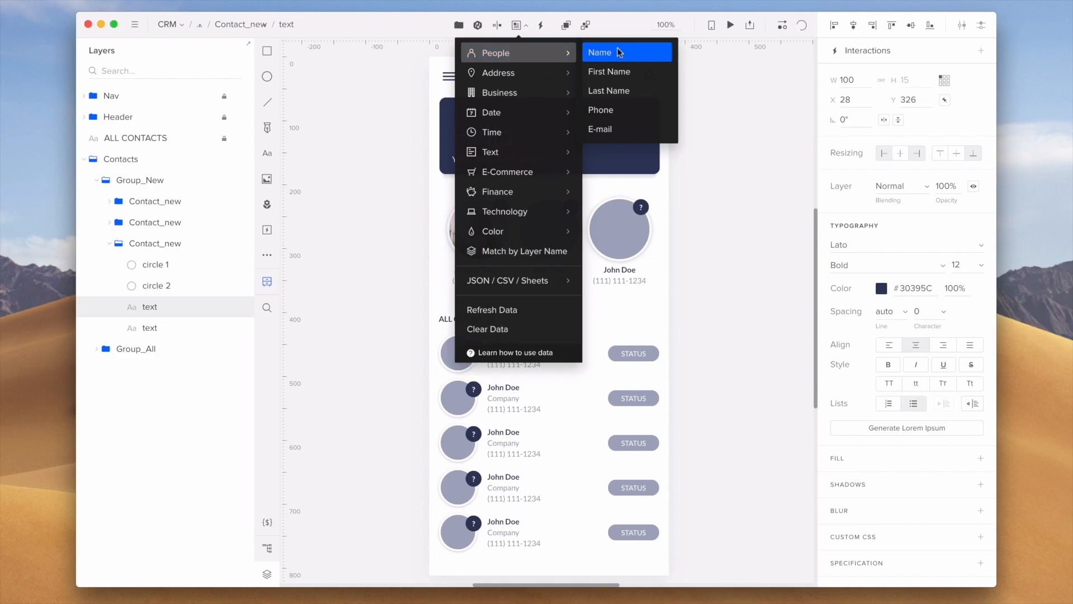
pyautogui.moveTo(587, 62)
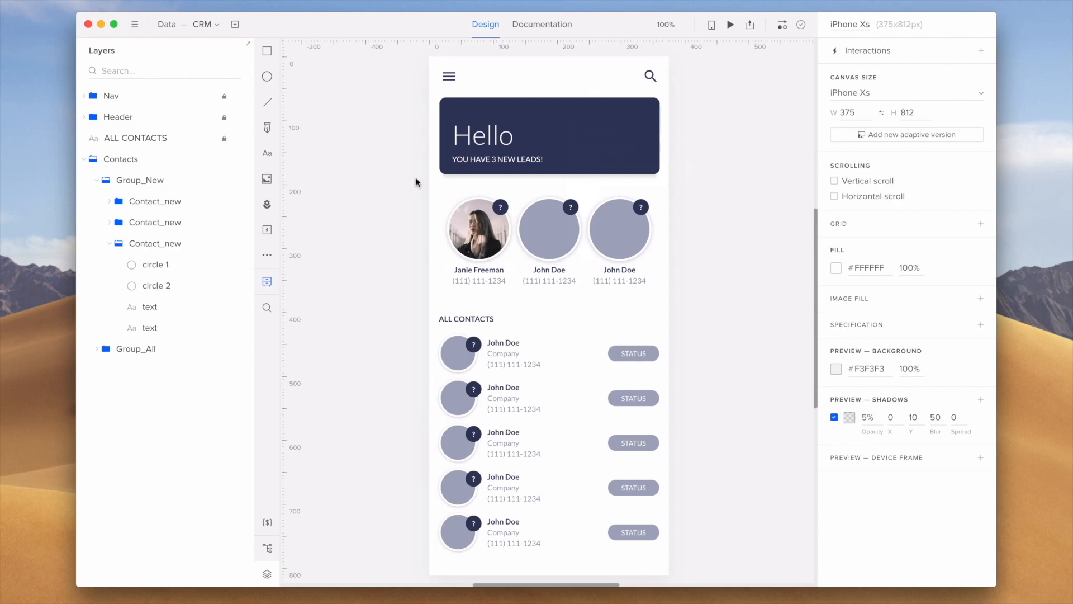
# Rename the first lead card's layers to avatar, name and phone, then select the whole card group
pyautogui.click(479, 228)
pyautogui.write('avatar')
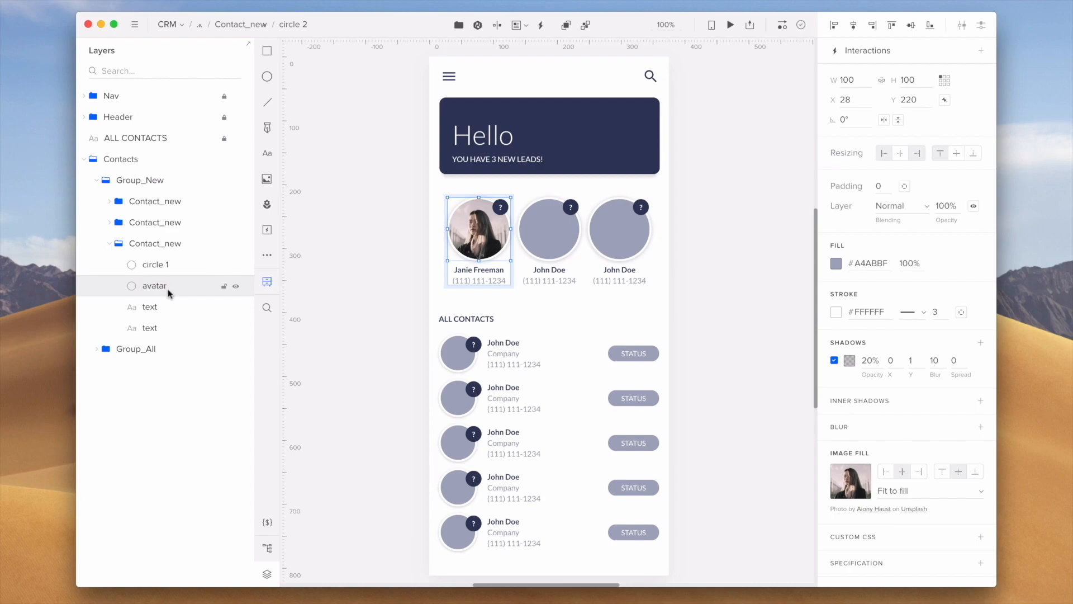
pyautogui.click(153, 306)
pyautogui.write('phone')
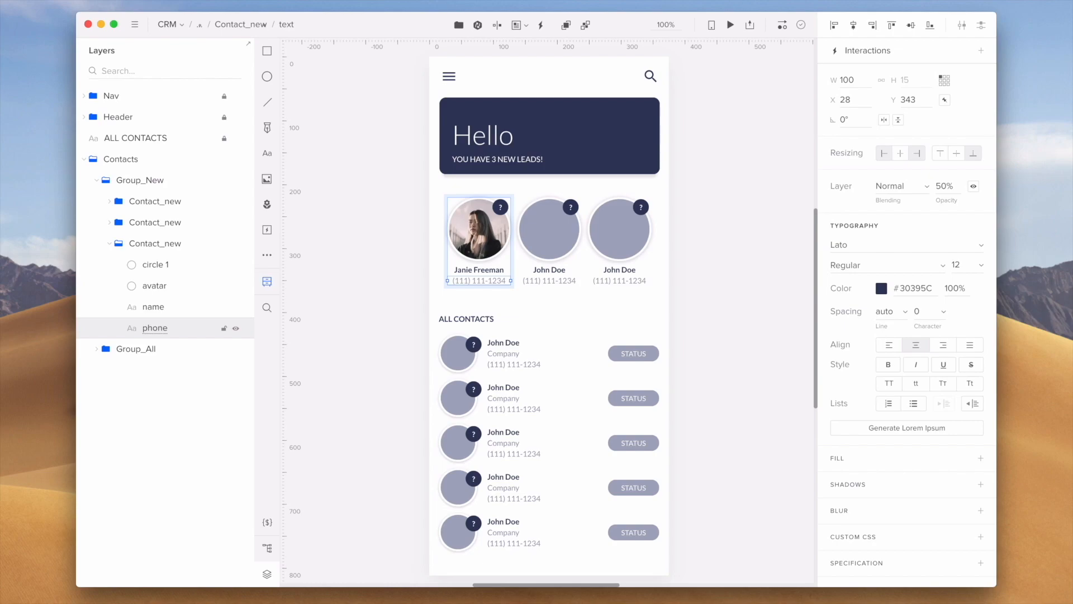
pyautogui.click(155, 244)
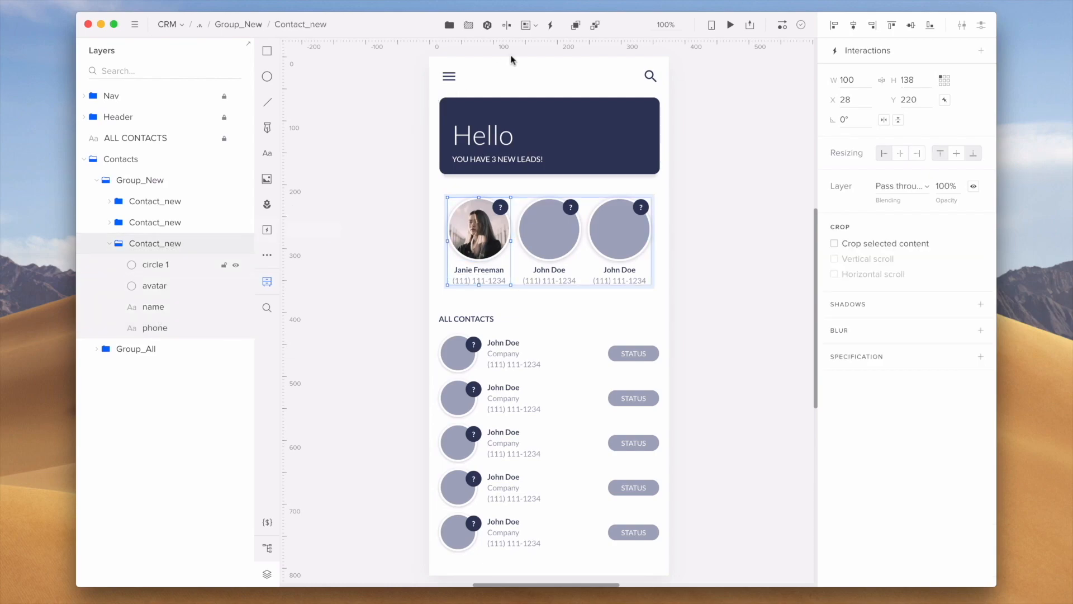
pyautogui.click(527, 25)
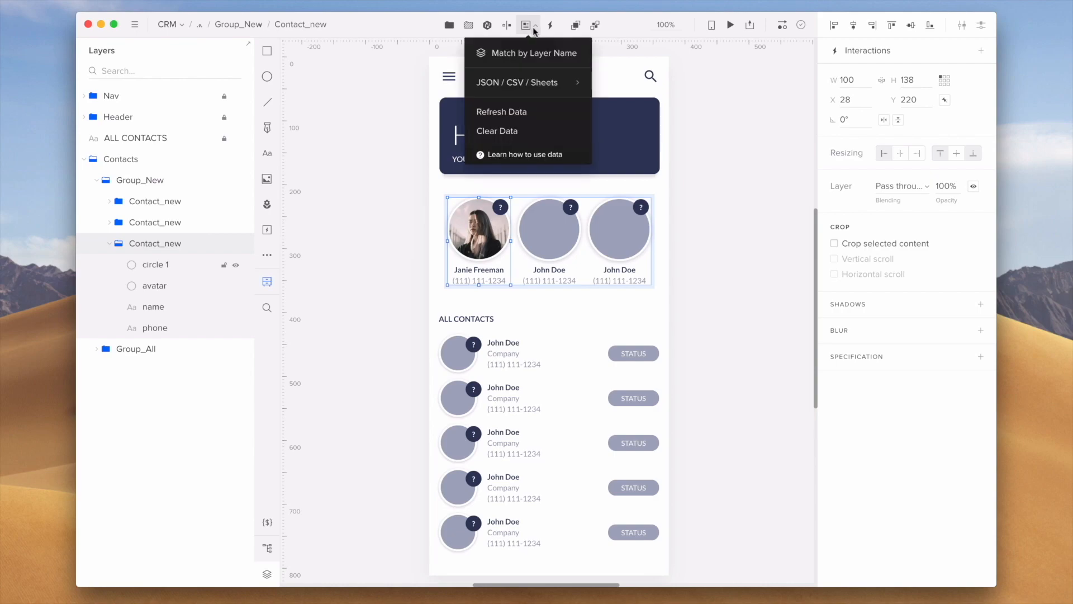
pyautogui.moveTo(528, 53)
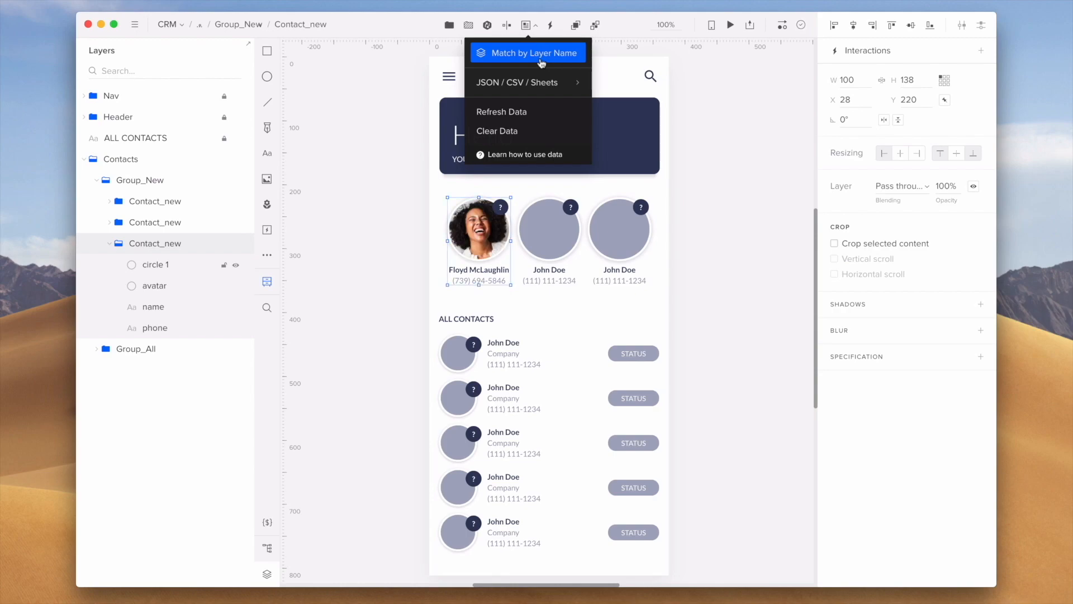
pyautogui.moveTo(287, 274)
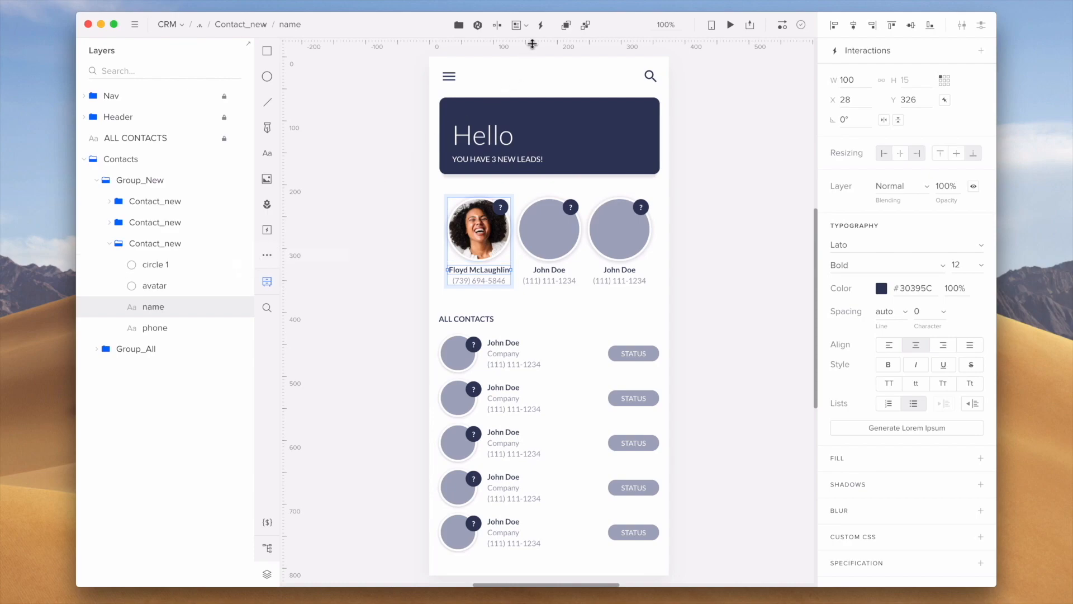
pyautogui.click(519, 26)
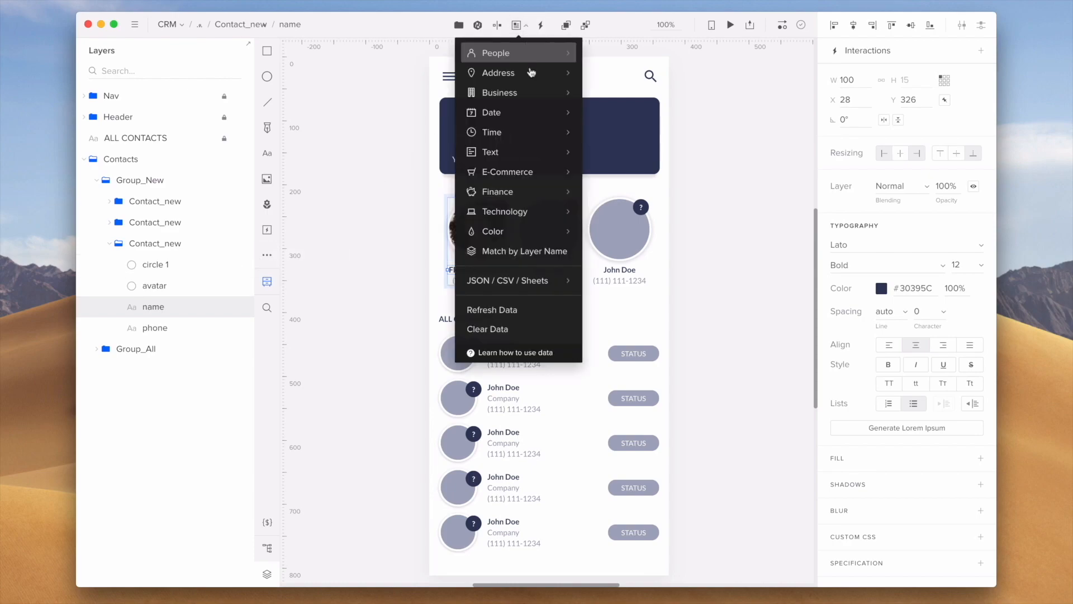
pyautogui.moveTo(518, 310)
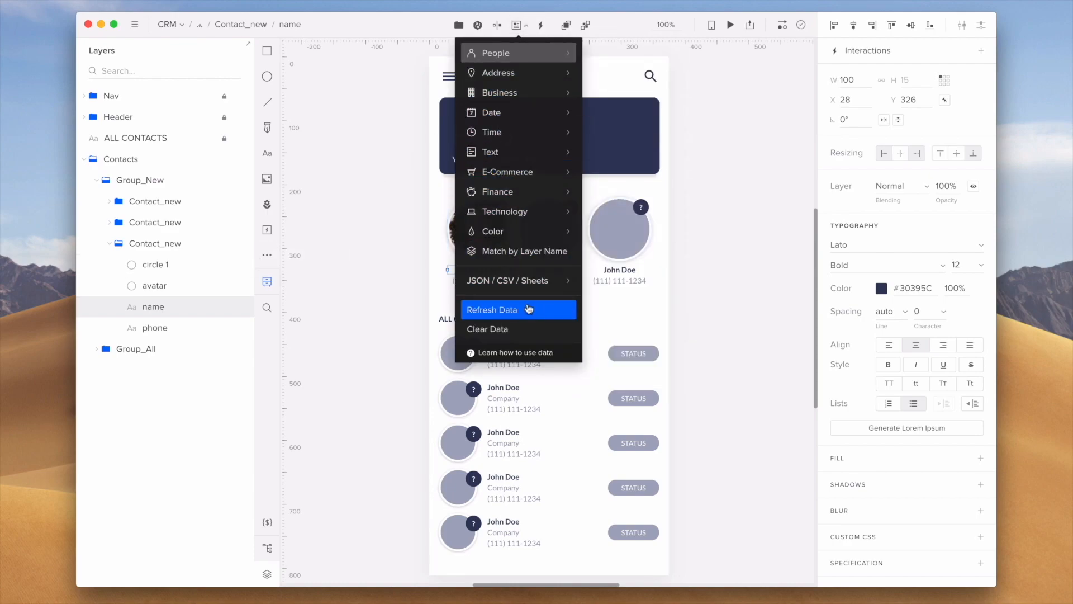
pyautogui.click(492, 310)
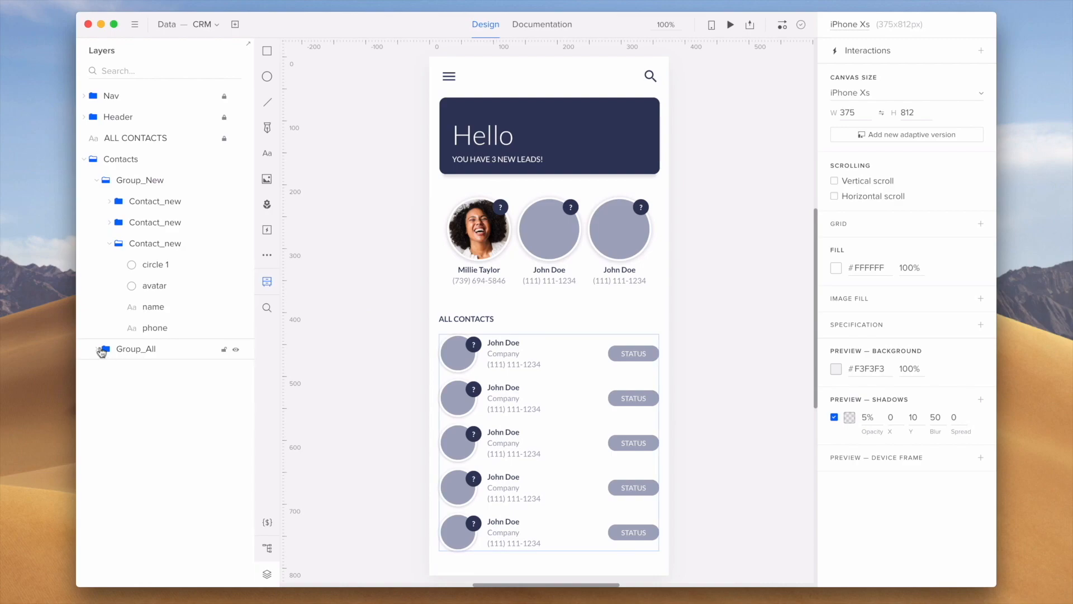
# Check Group_All's contact layer names and fill the Contacts group via Match by Layer Name
pyautogui.click(96, 349)
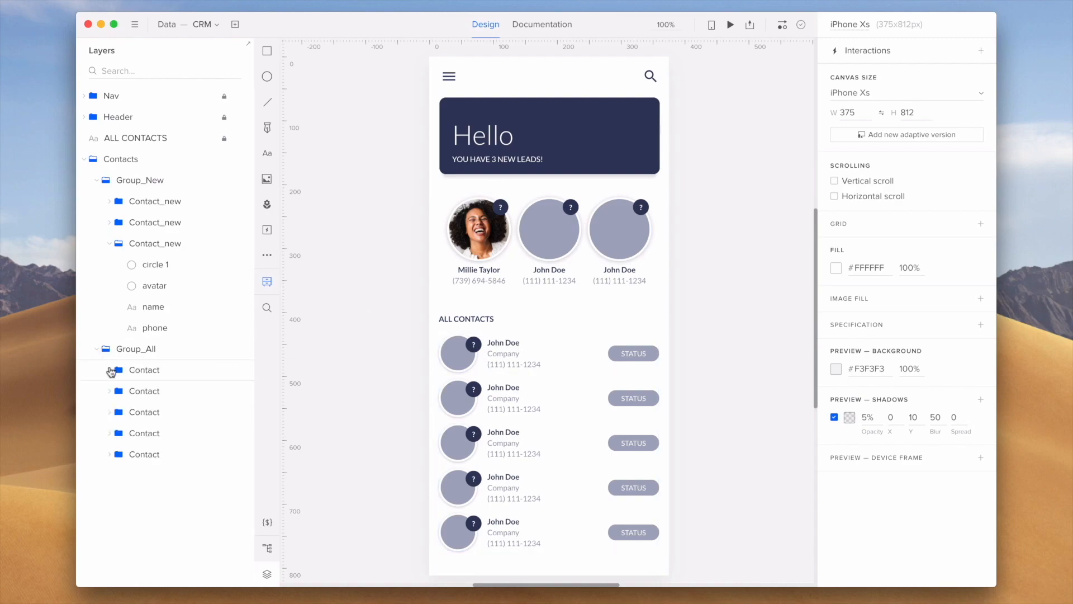
pyautogui.click(109, 370)
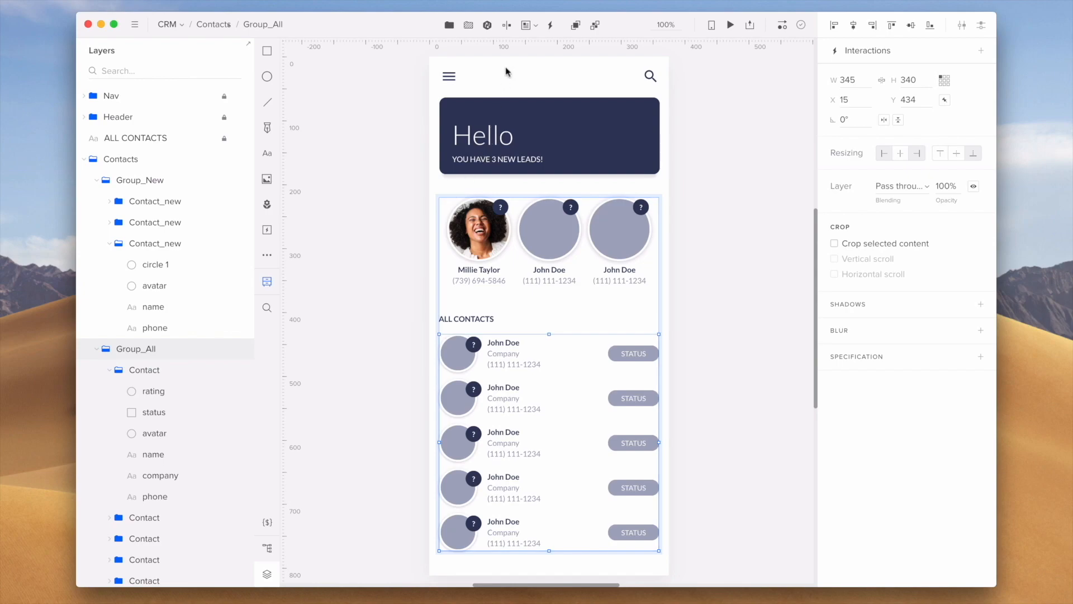
pyautogui.click(526, 25)
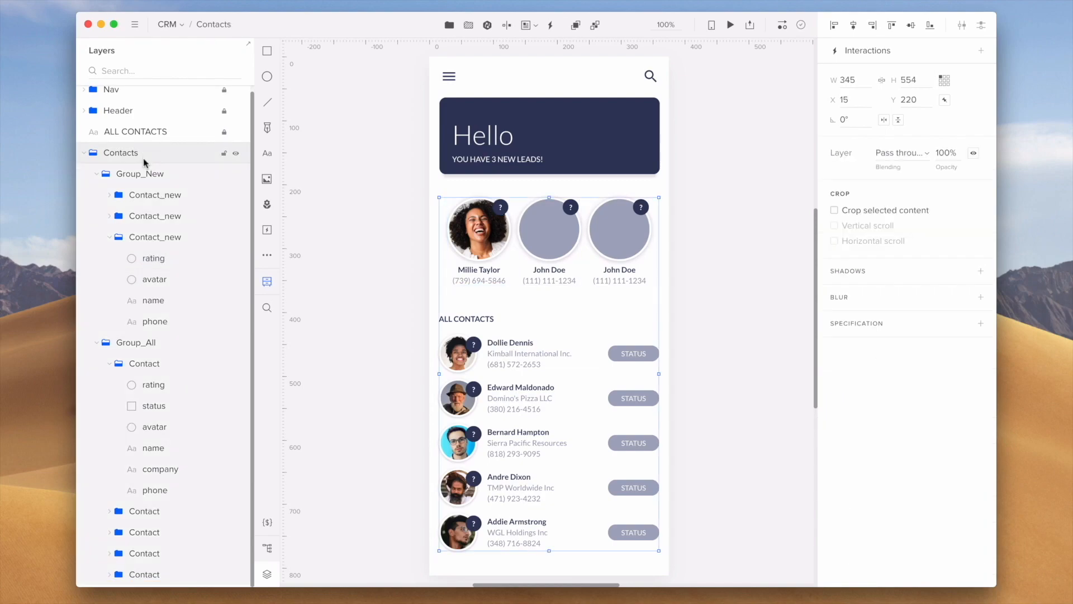
# Bring up Fill with data for the Contacts group to reach the JSON / CSV / Sheets import option
pyautogui.click(526, 26)
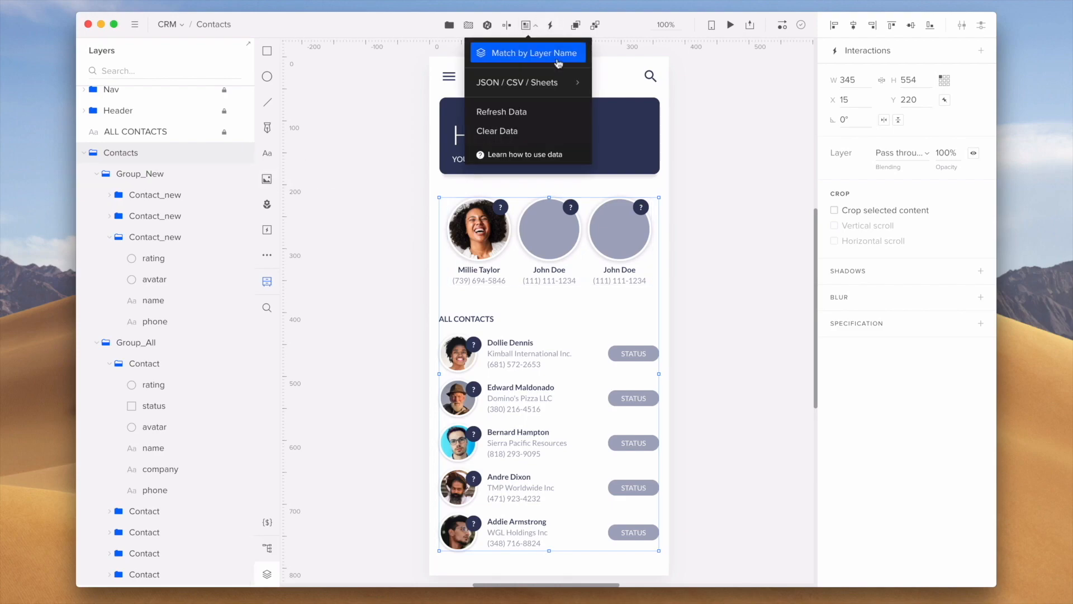
pyautogui.moveTo(526, 82)
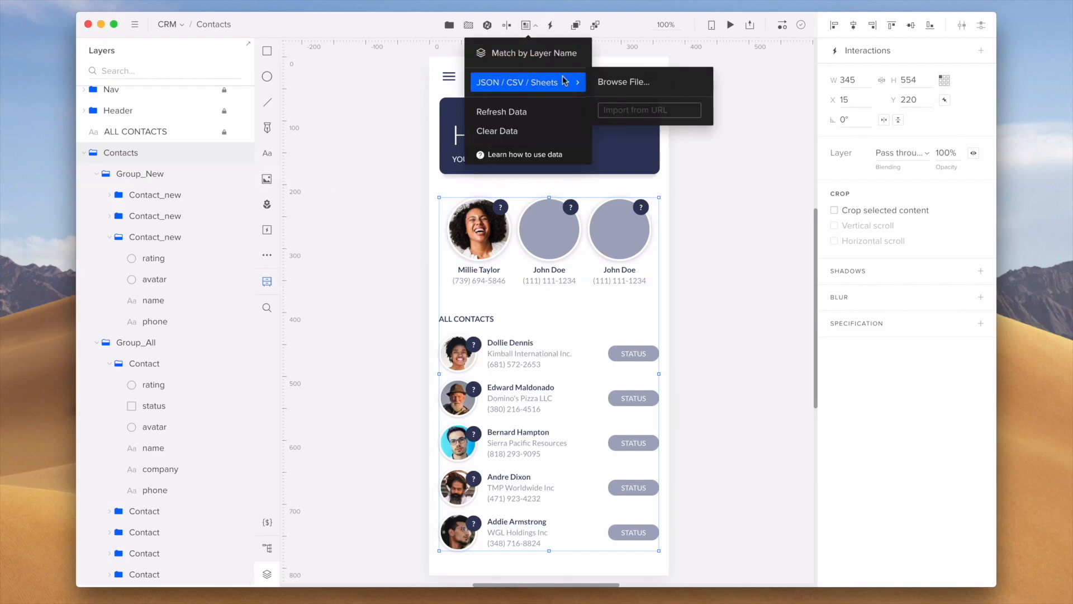
pyautogui.moveTo(648, 82)
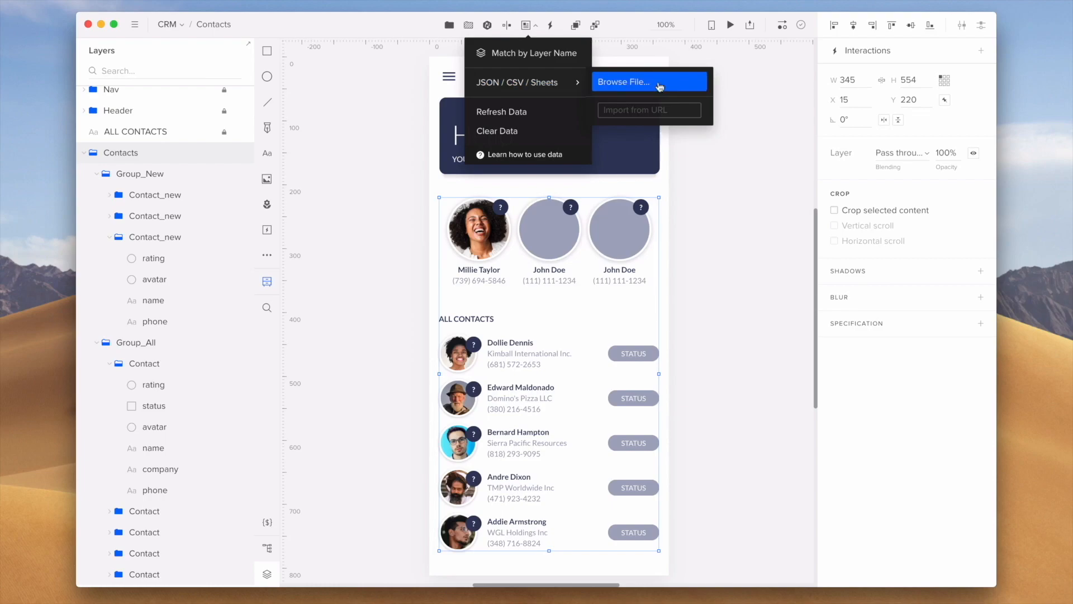